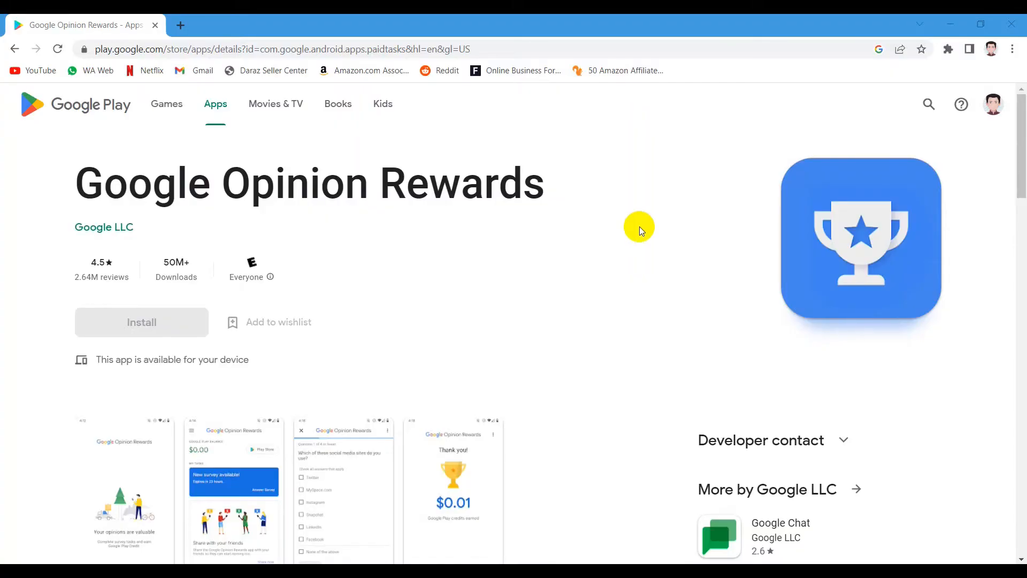
# Step: Scroll the Google Opinion Rewards listing until the screenshot thumbnails and About this app show
pyautogui.scroll(-3)
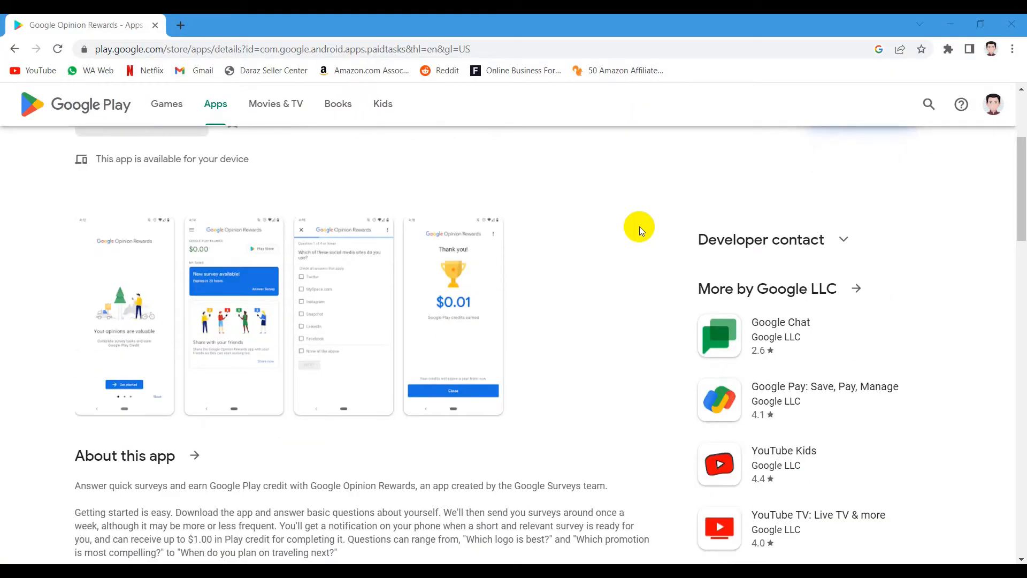
pyautogui.scroll(-3)
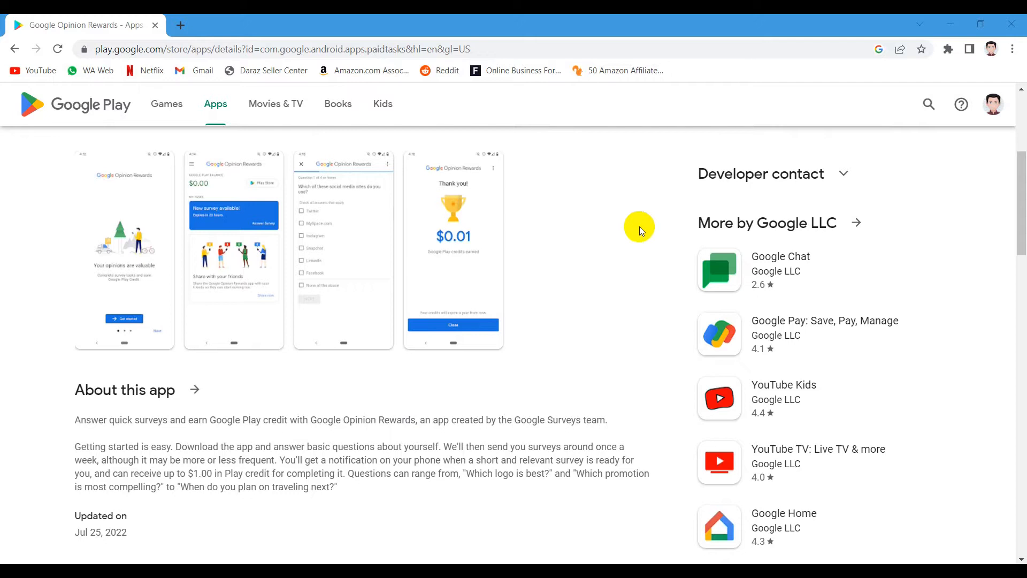
# Step: View the screenshots full size and advance to the $0.01 Thank you credits screen
pyautogui.click(235, 249)
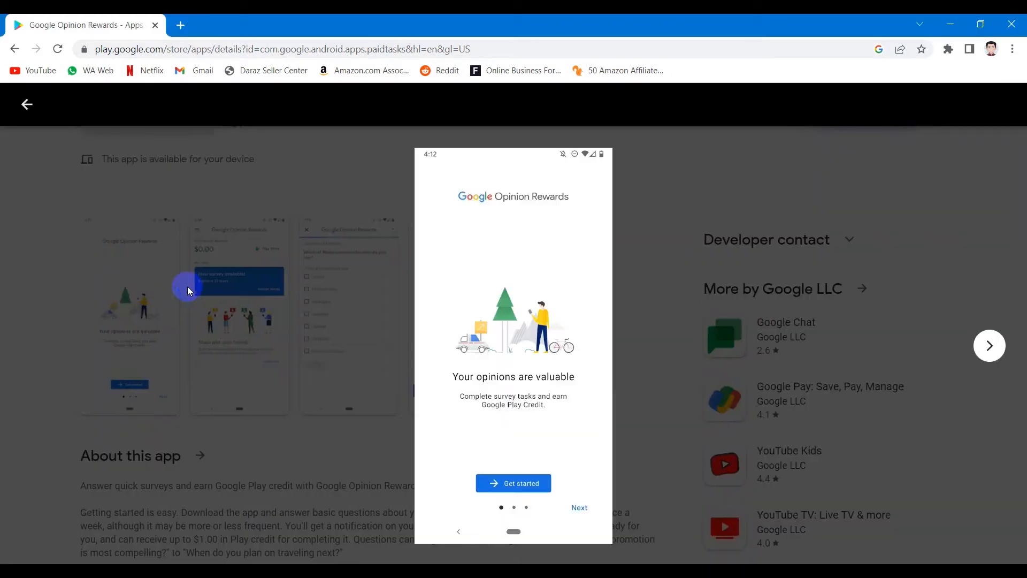
pyautogui.moveTo(985, 347)
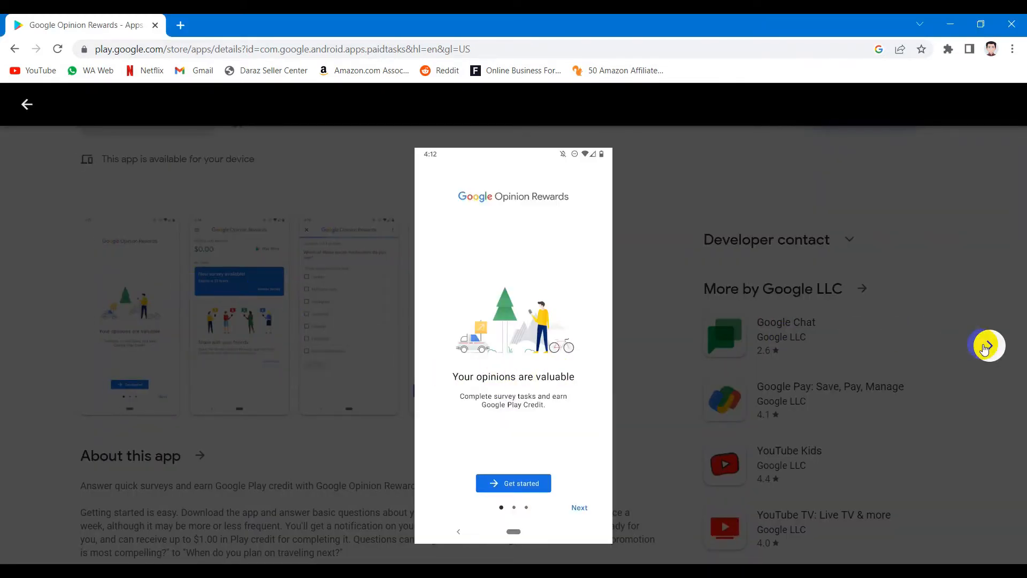
pyautogui.click(512, 483)
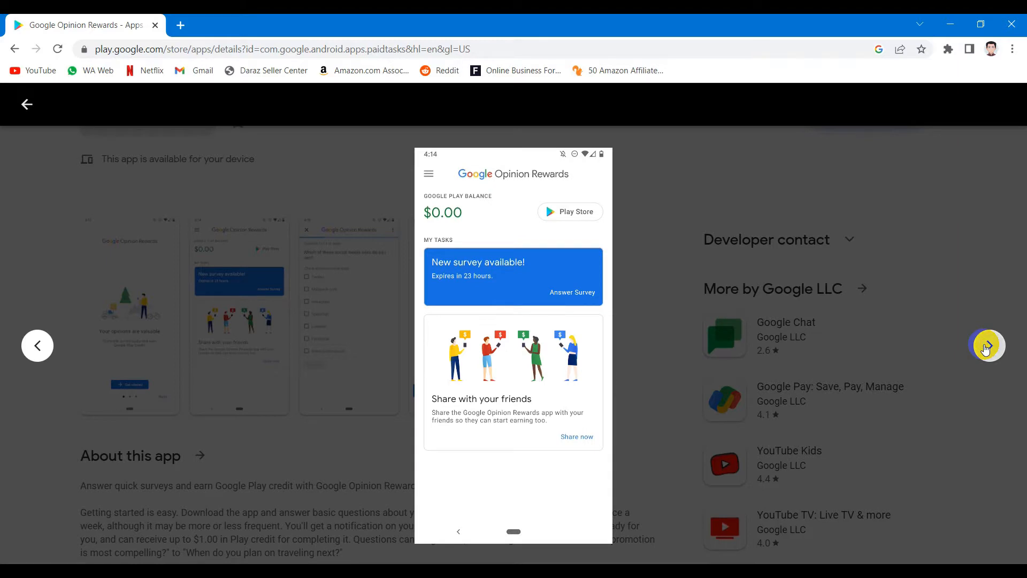
pyautogui.click(571, 292)
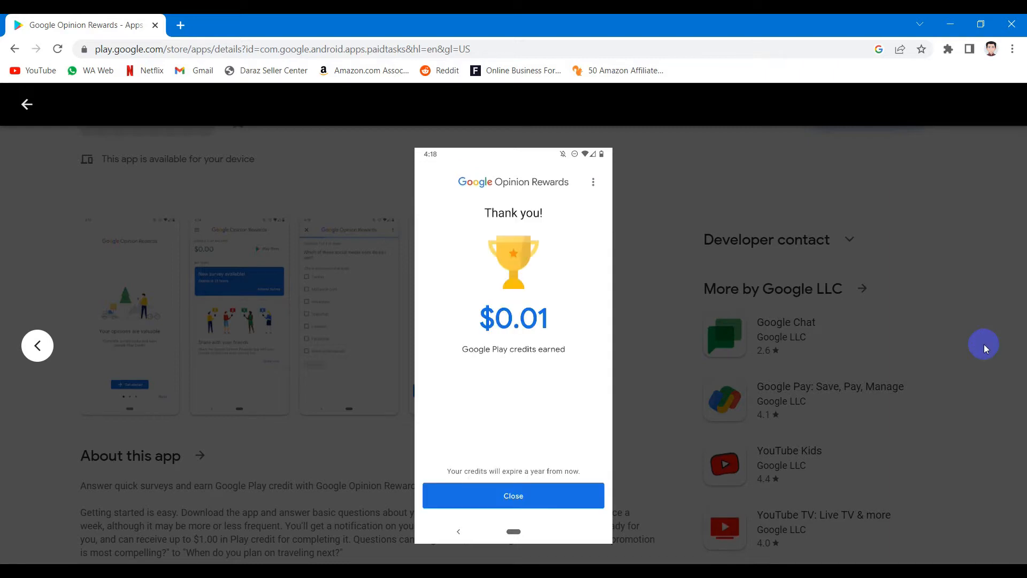
pyautogui.moveTo(752, 329)
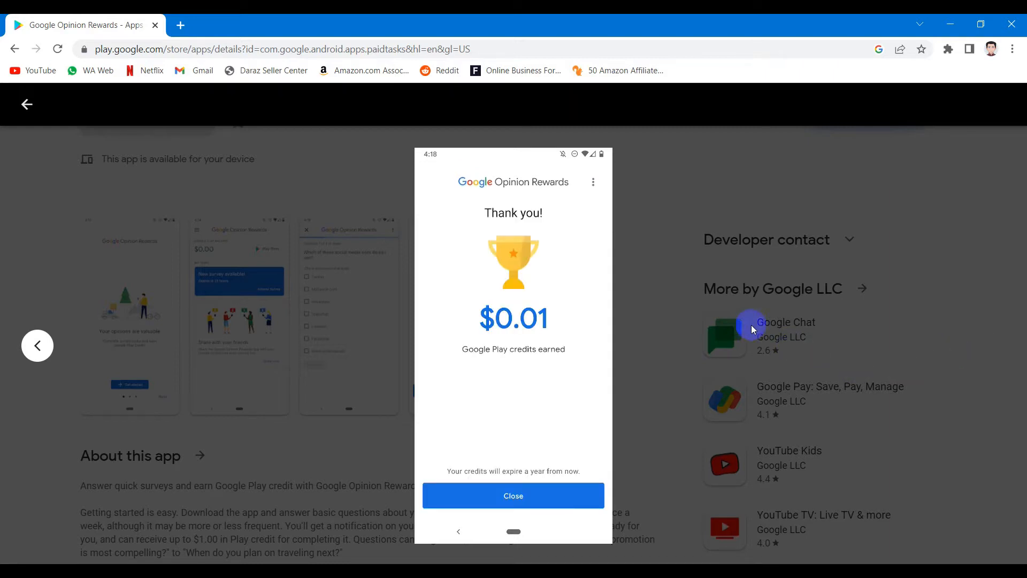